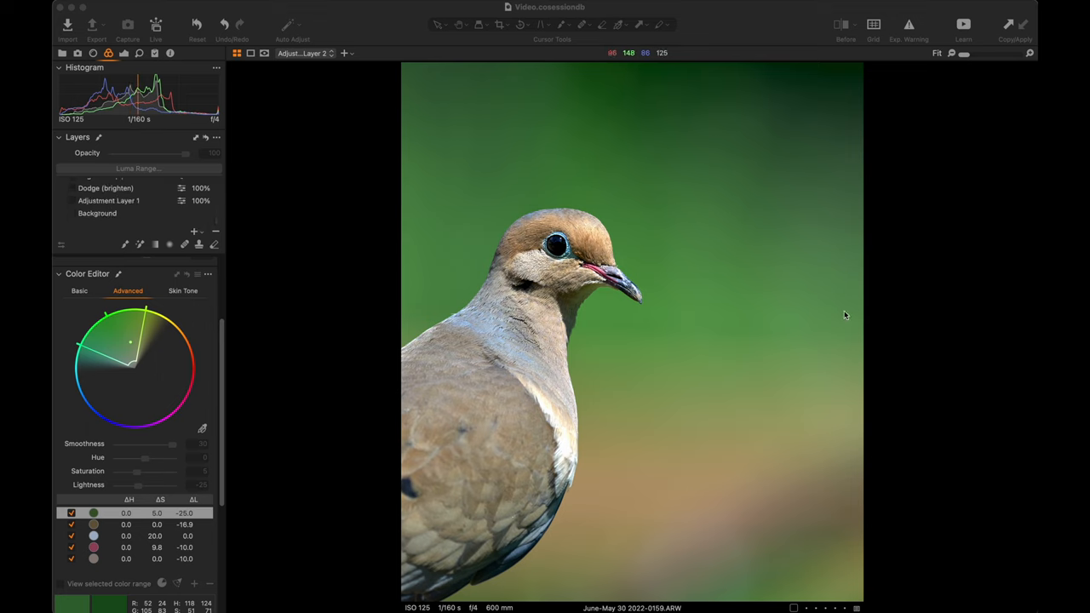
{"action": "mouse_move", "coordinate": [627, 324]}
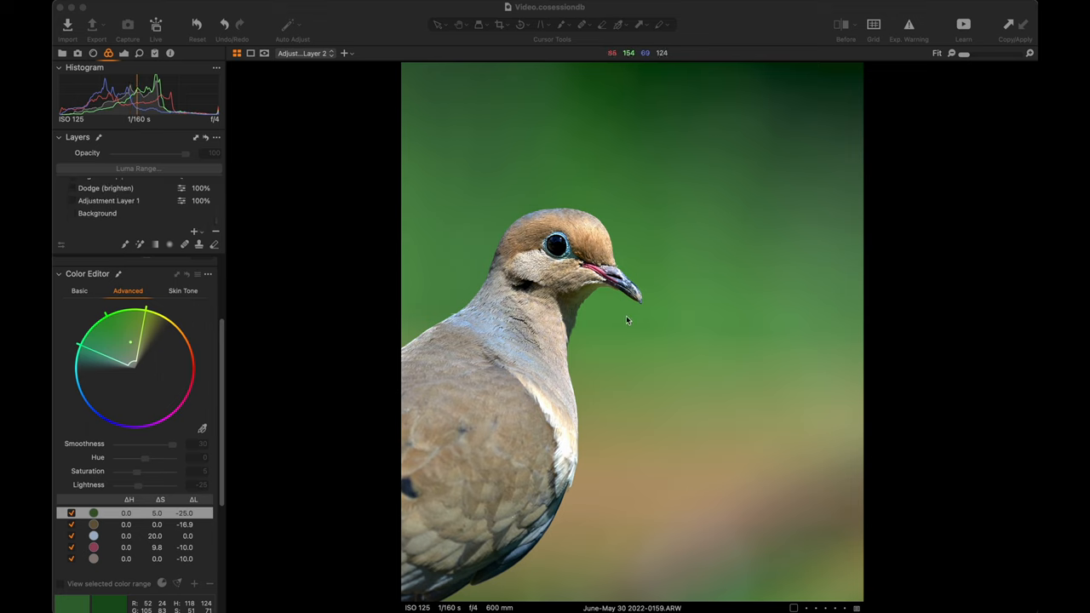
{"action": "mouse_move", "coordinate": [545, 416]}
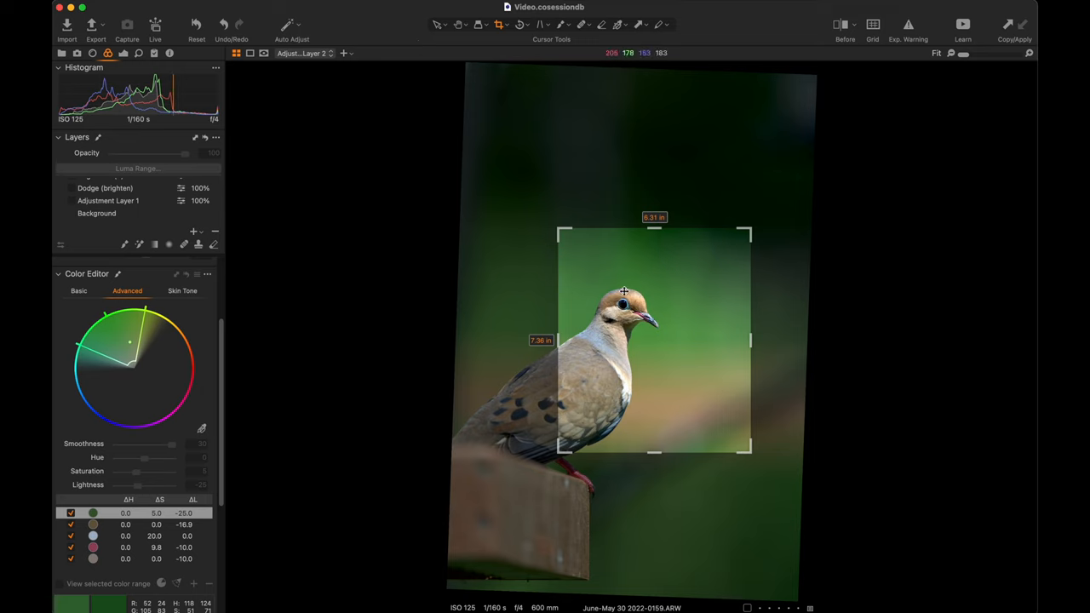
{"action": "mouse_move", "coordinate": [647, 269]}
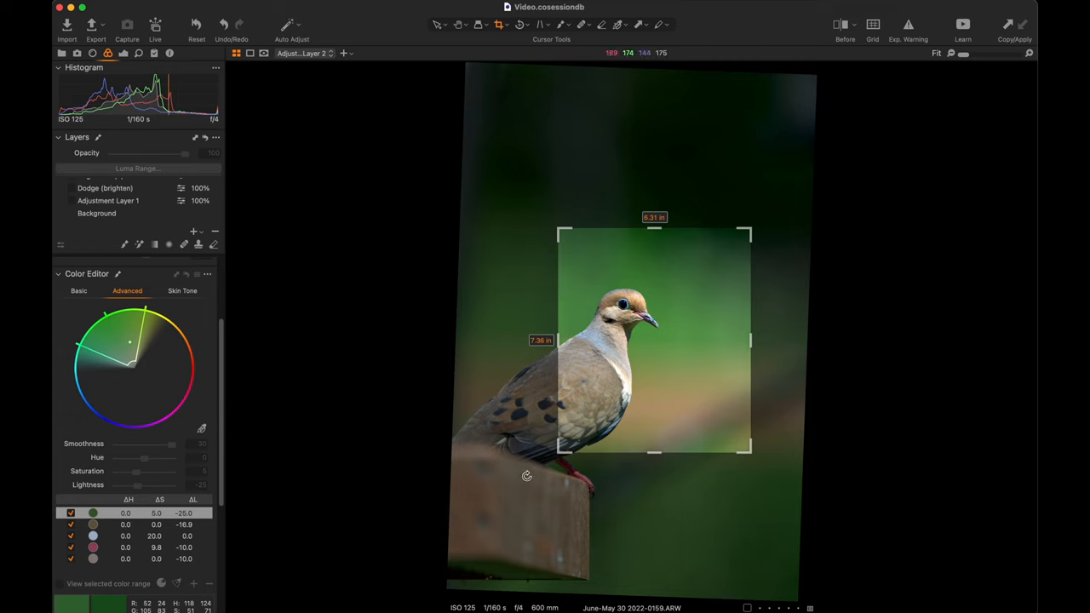
{"action": "mouse_move", "coordinate": [698, 284]}
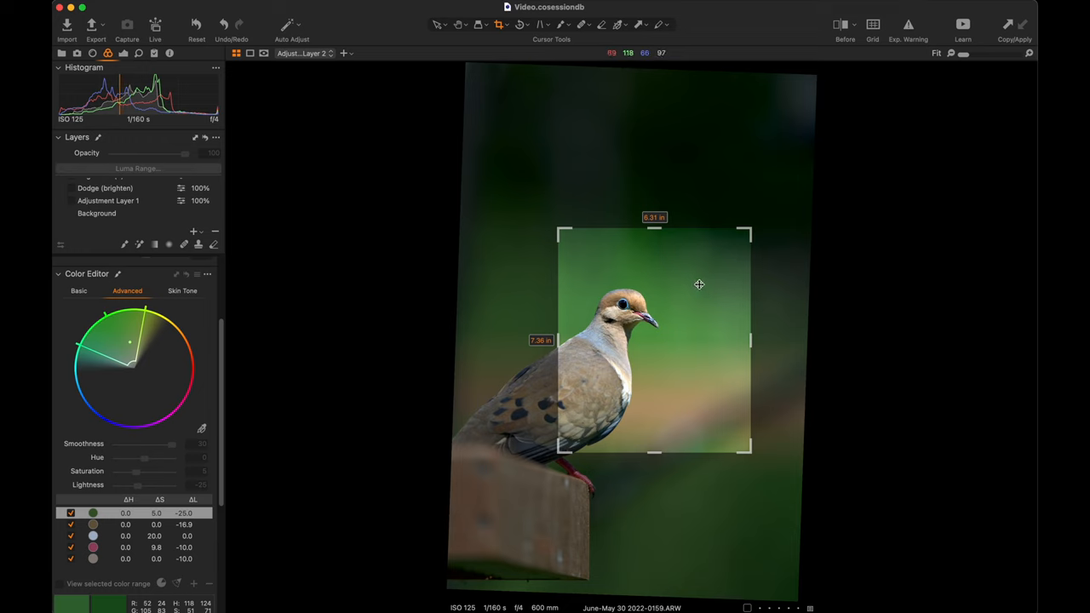
{"action": "mouse_move", "coordinate": [470, 521]}
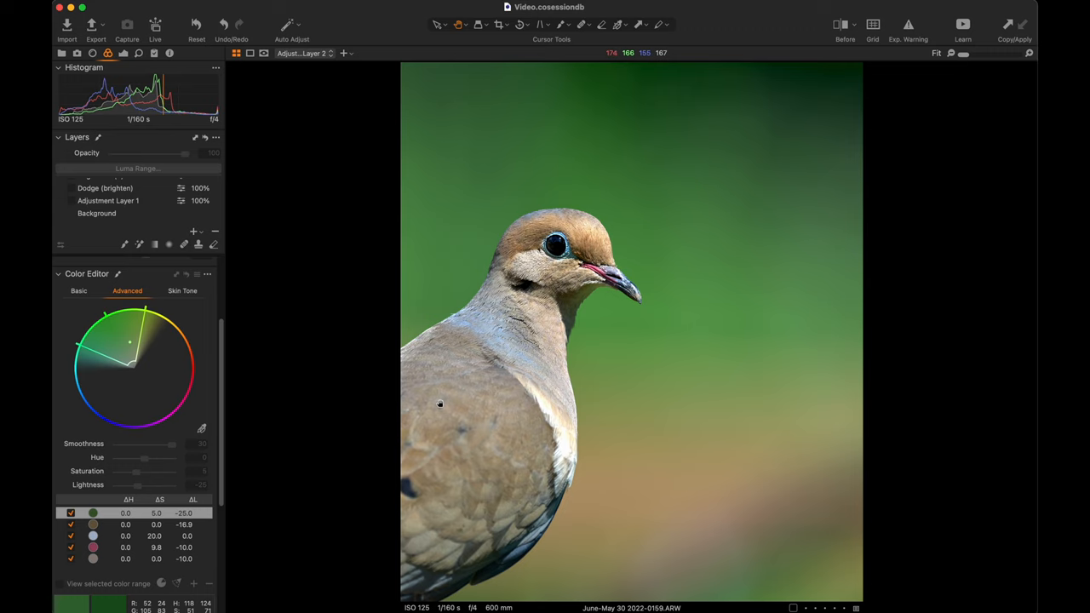
{"action": "mouse_move", "coordinate": [602, 351]}
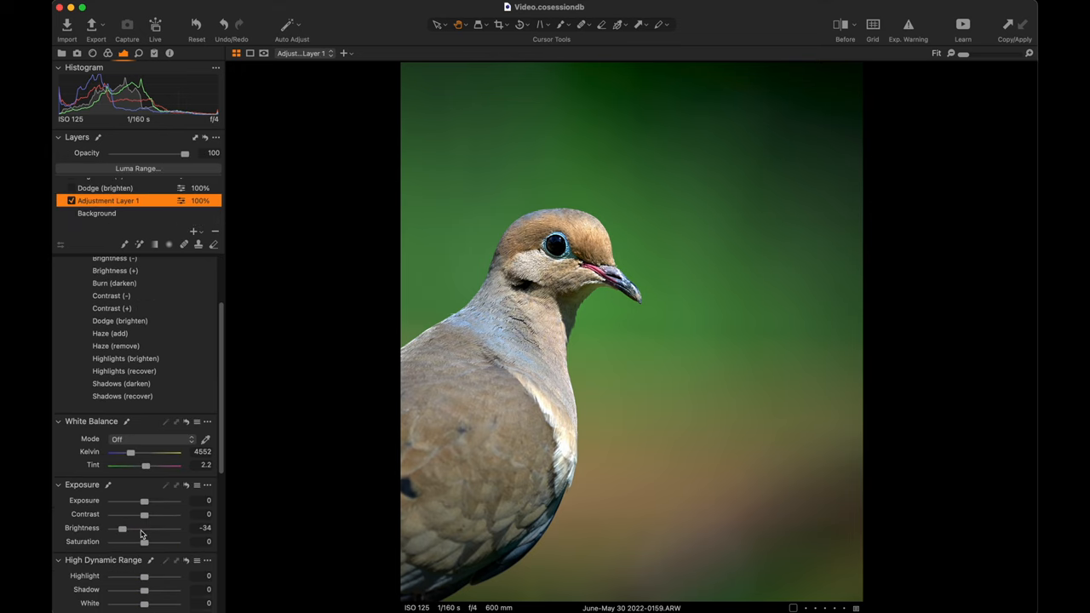
{"action": "mouse_move", "coordinate": [70, 180]}
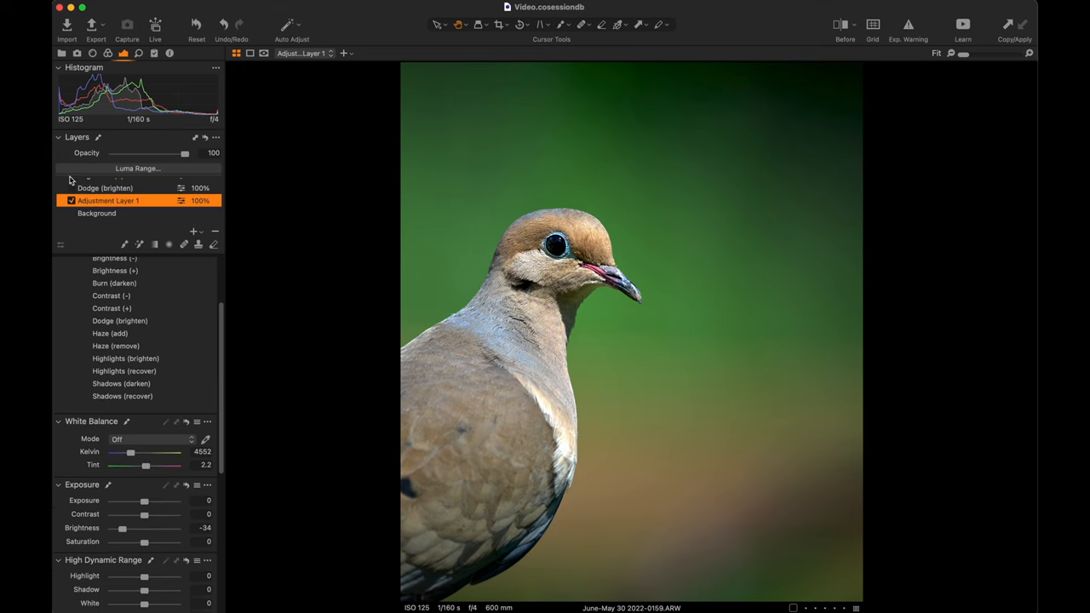
Toggle the background-darkening Adjustment Layer 1 (Brightness -34) off and on to compare.
{"action": "left_click", "coordinate": [67, 201]}
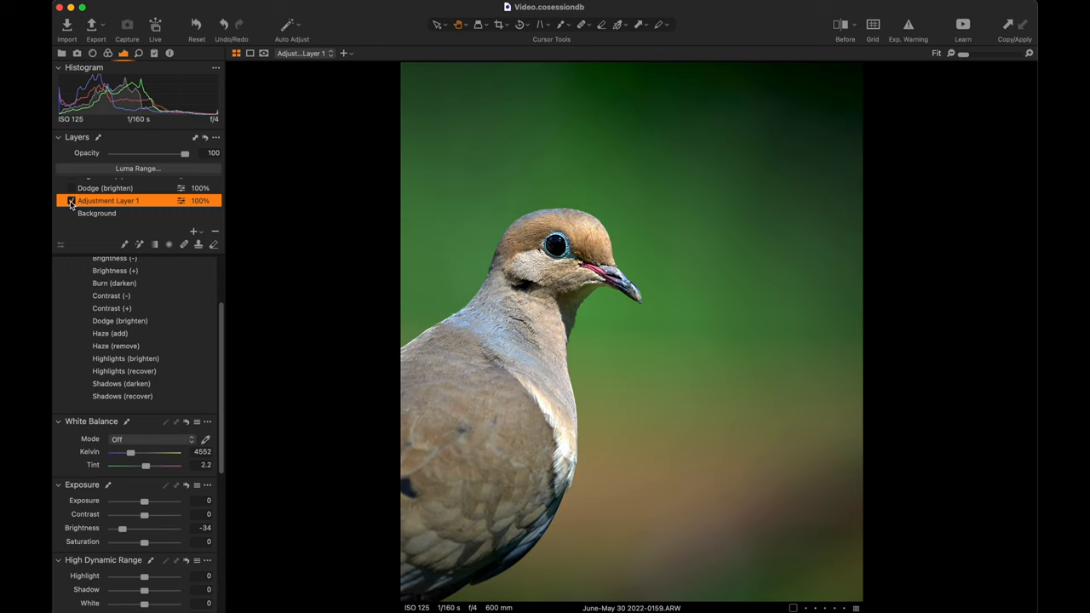
{"action": "left_click", "coordinate": [68, 201]}
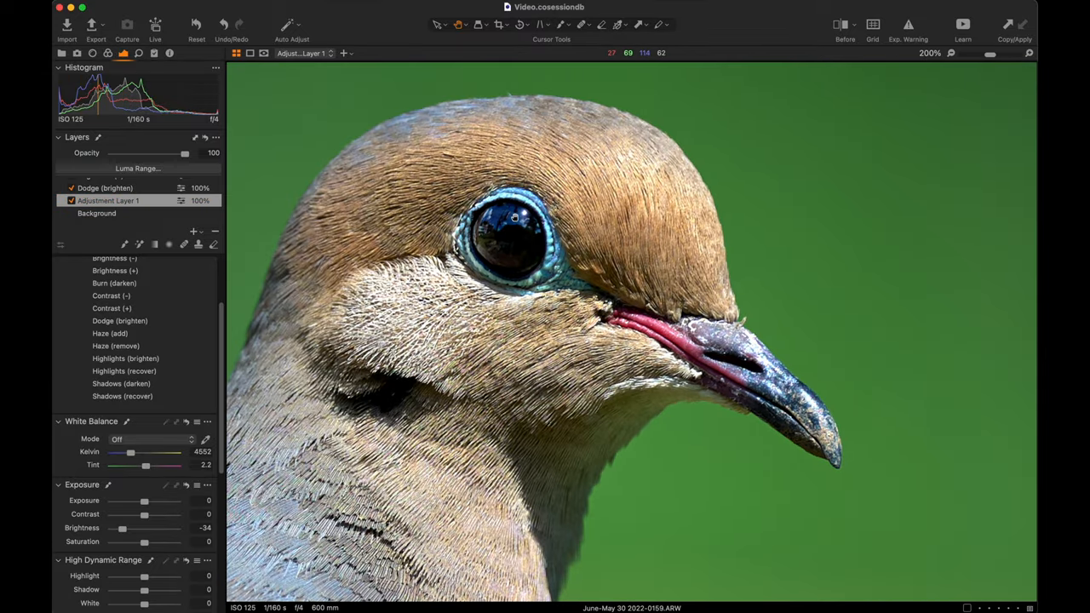
{"action": "mouse_move", "coordinate": [502, 232]}
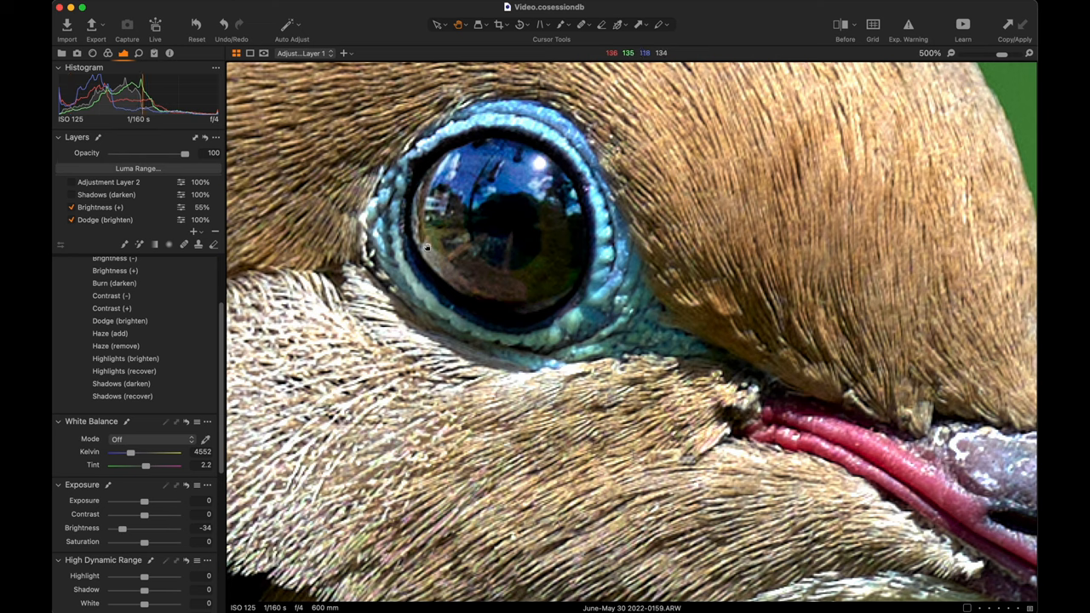
{"action": "mouse_move", "coordinate": [542, 242]}
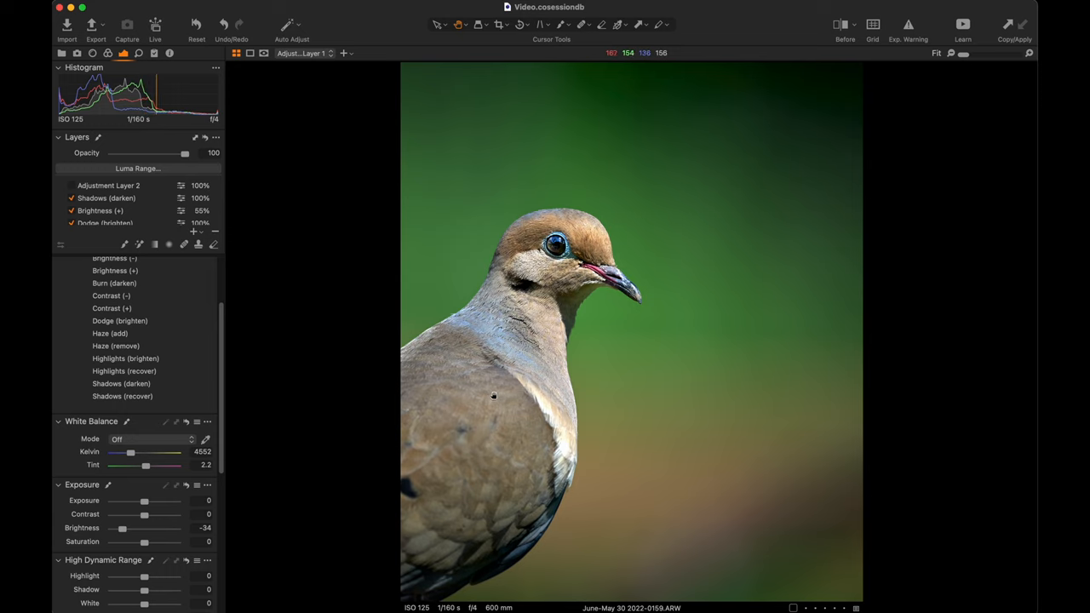
{"action": "mouse_move", "coordinate": [182, 245]}
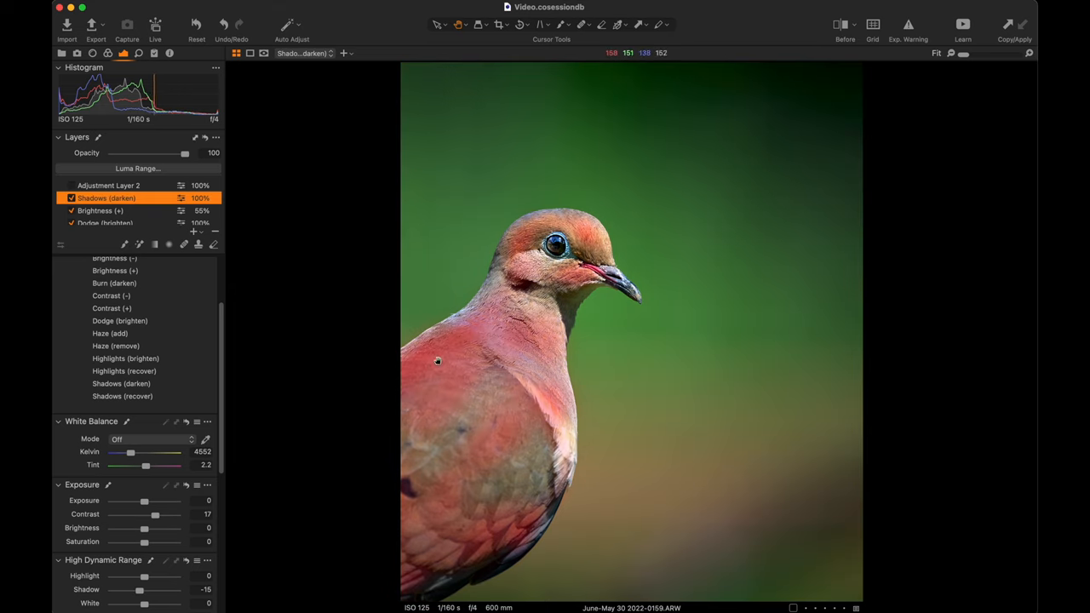
Hide the red mask, toggle the Shadows (darken) layer (contrast 17, shadow -15, black -50) off and on, then select Adjustment Layer 2.
{"action": "left_click", "coordinate": [70, 198]}
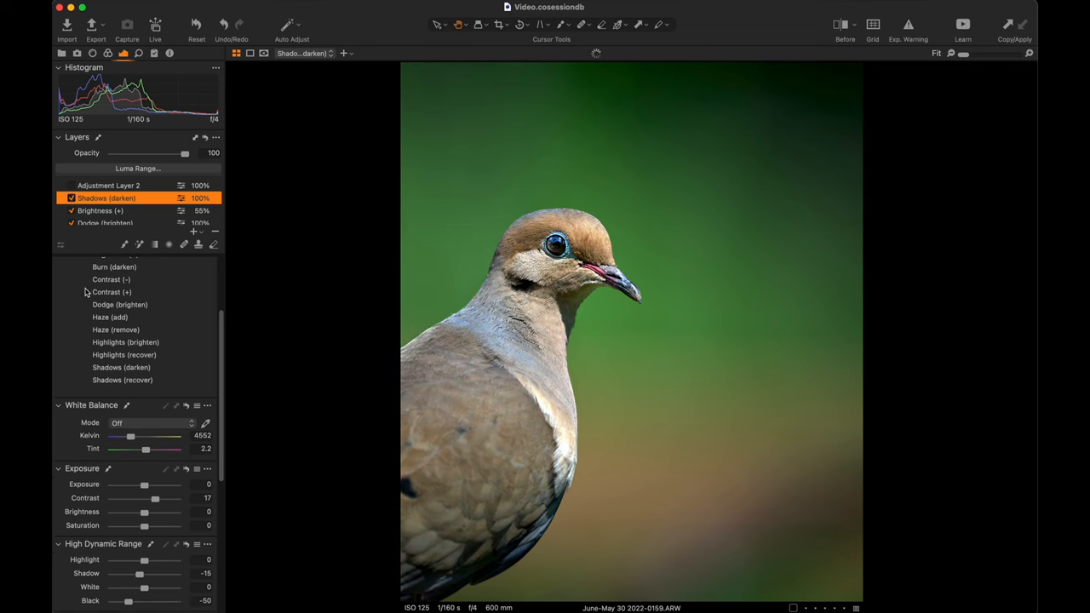
{"action": "mouse_move", "coordinate": [145, 543]}
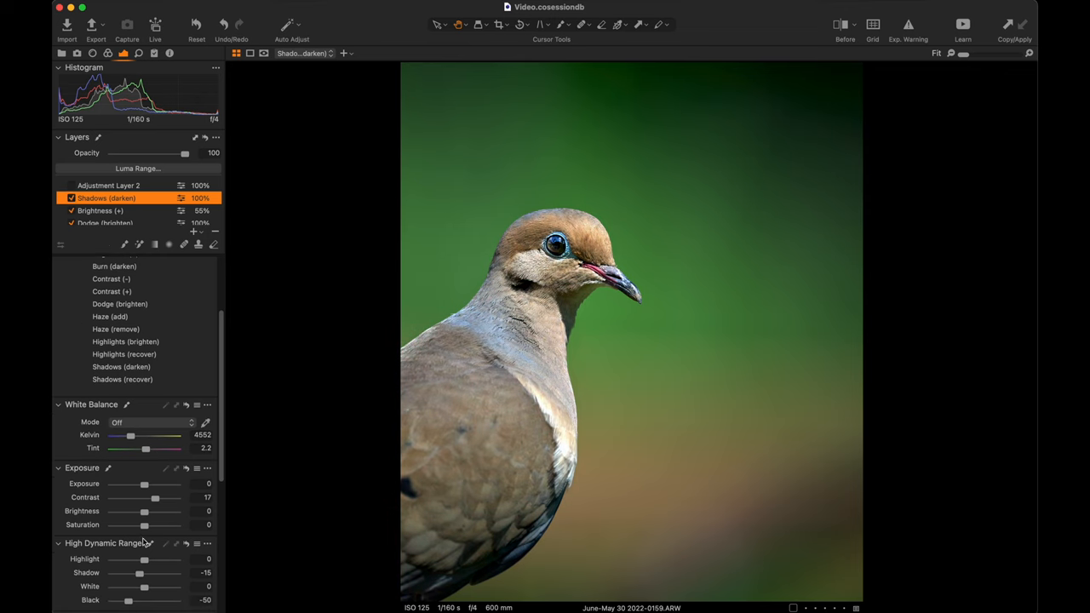
{"action": "scroll", "scroll_direction": "down", "scroll_amount": 3}
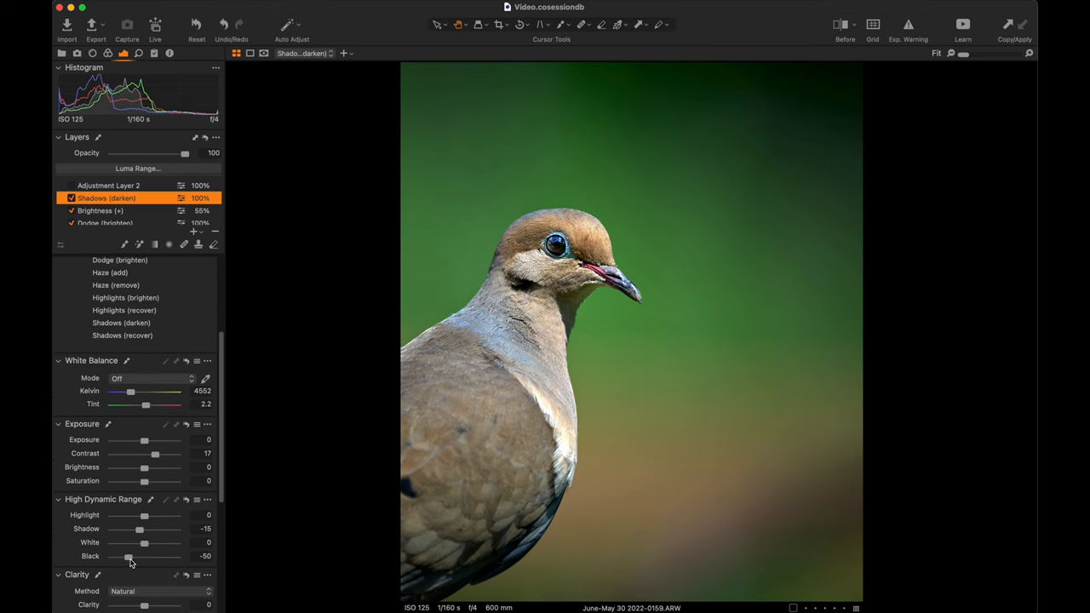
{"action": "mouse_move", "coordinate": [151, 552]}
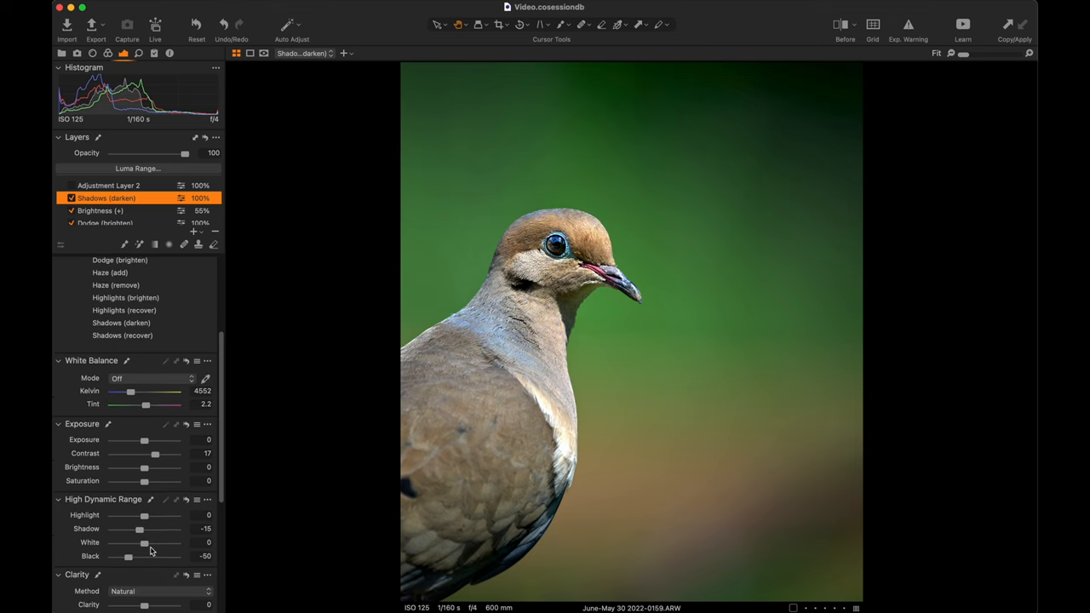
{"action": "mouse_move", "coordinate": [156, 456]}
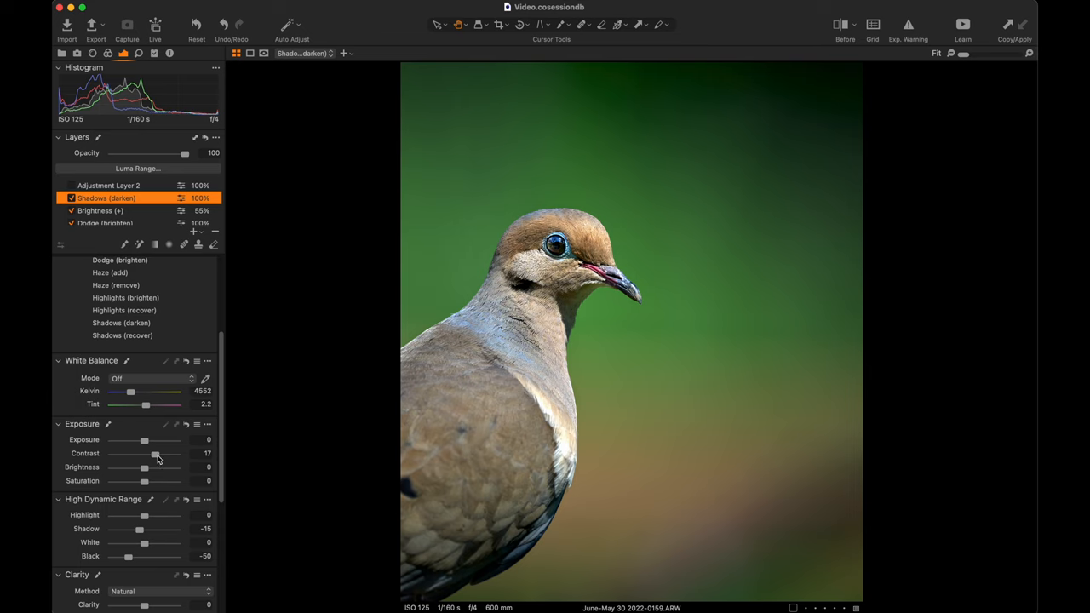
{"action": "mouse_move", "coordinate": [528, 255]}
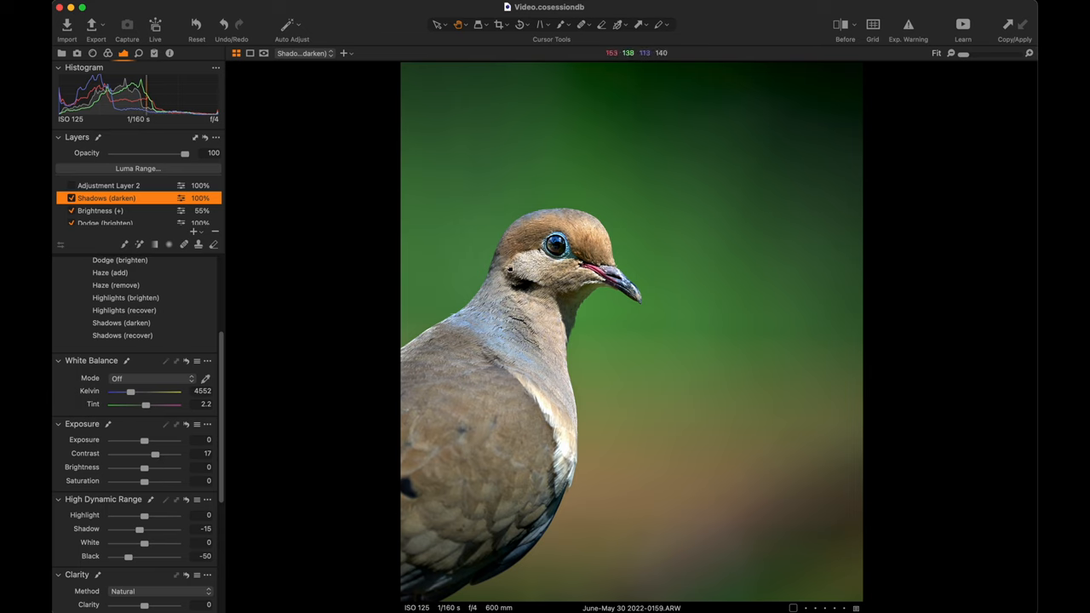
{"action": "left_click", "coordinate": [71, 198]}
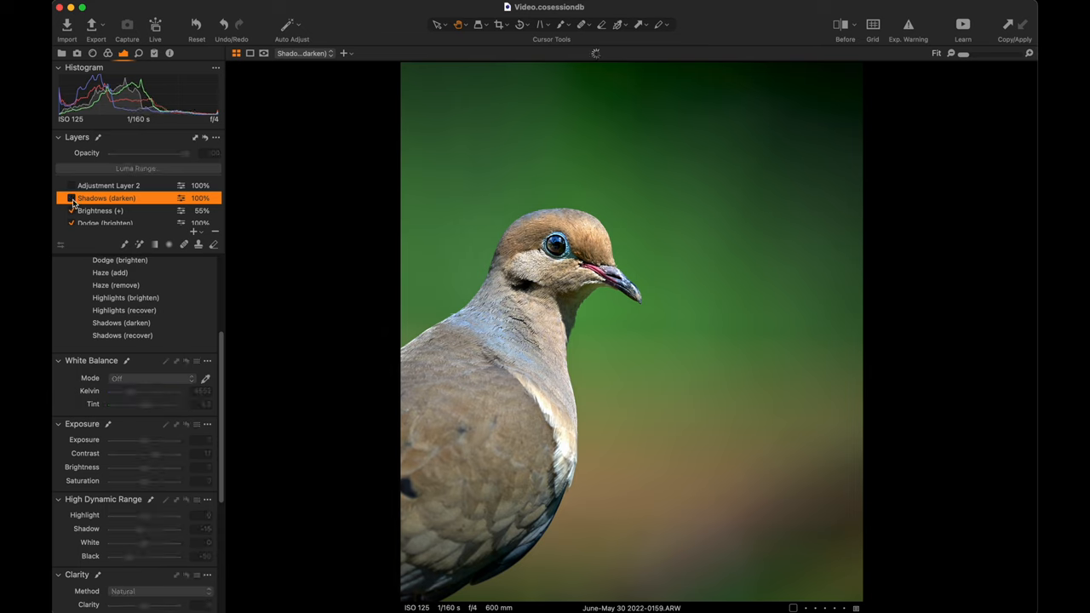
{"action": "left_click", "coordinate": [71, 198]}
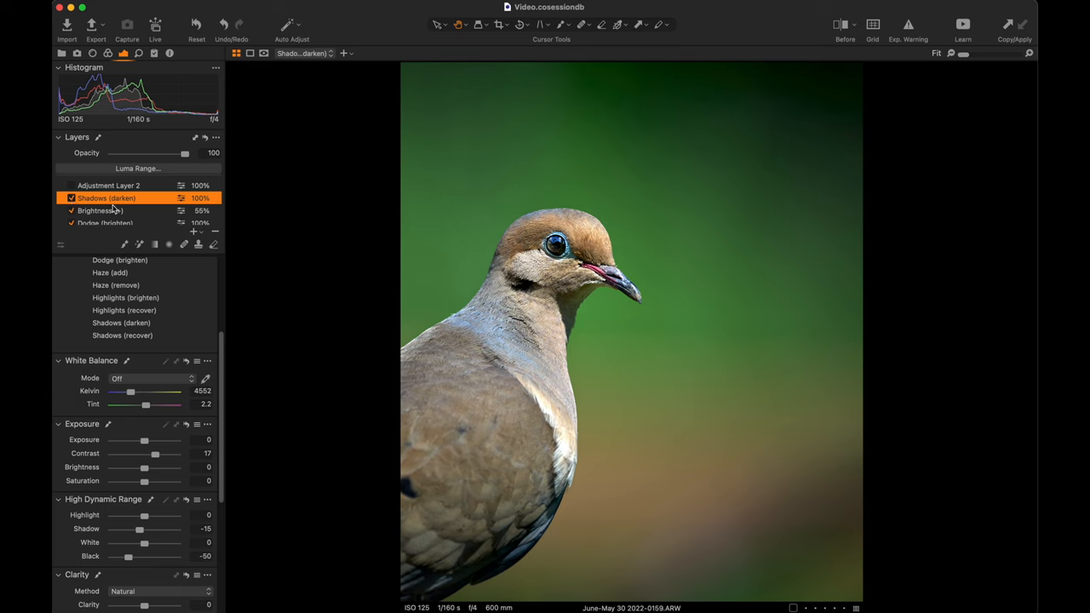
{"action": "left_click", "coordinate": [109, 186]}
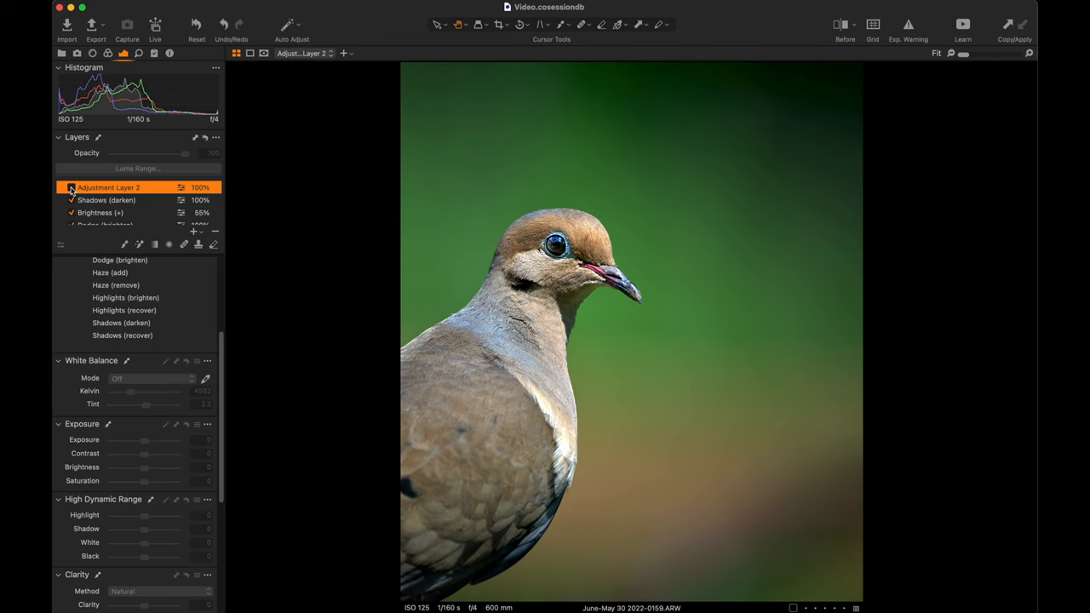
{"action": "left_click", "coordinate": [70, 186]}
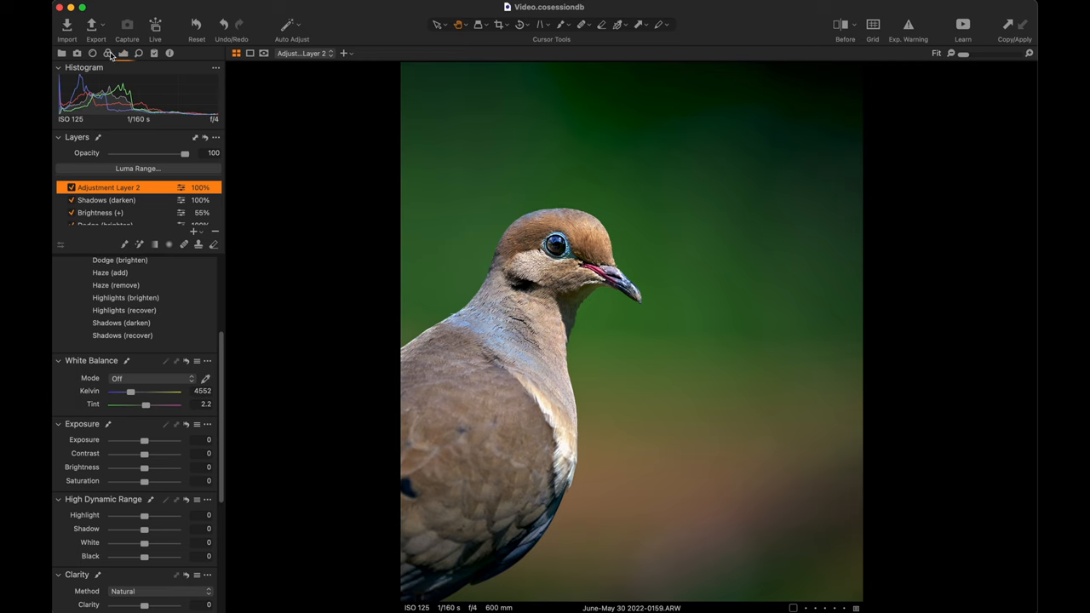
{"action": "left_click", "coordinate": [108, 53]}
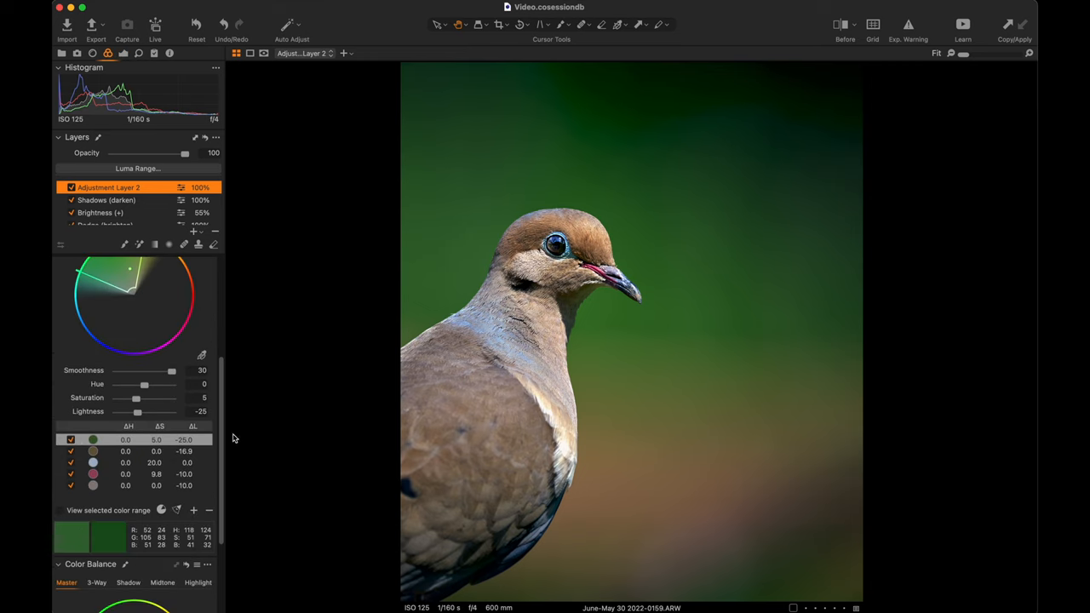
{"action": "left_click", "coordinate": [126, 271]}
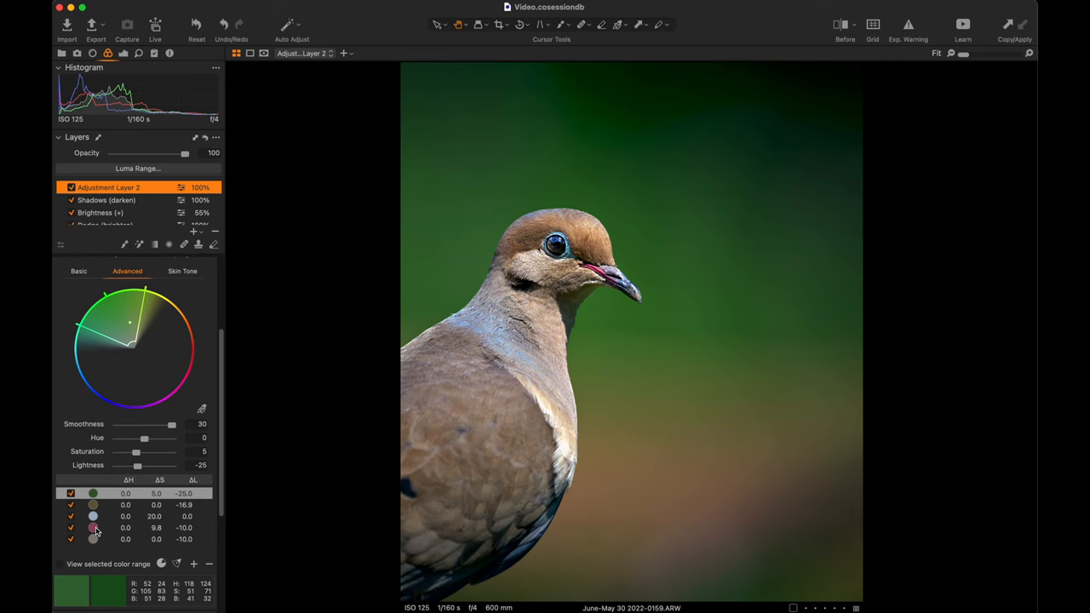
{"action": "mouse_move", "coordinate": [358, 542]}
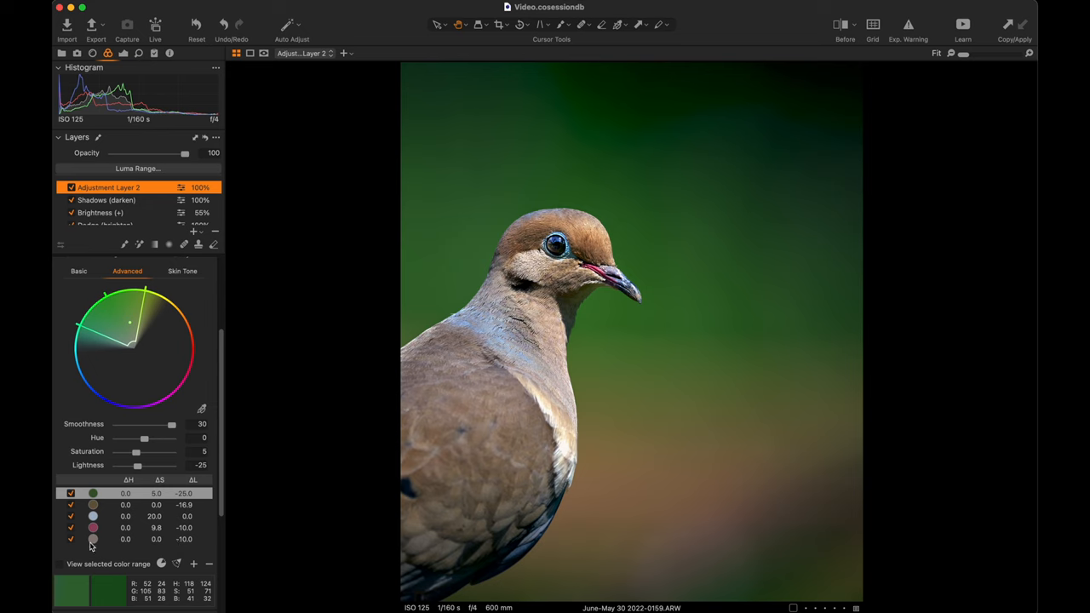
{"action": "left_click", "coordinate": [122, 555]}
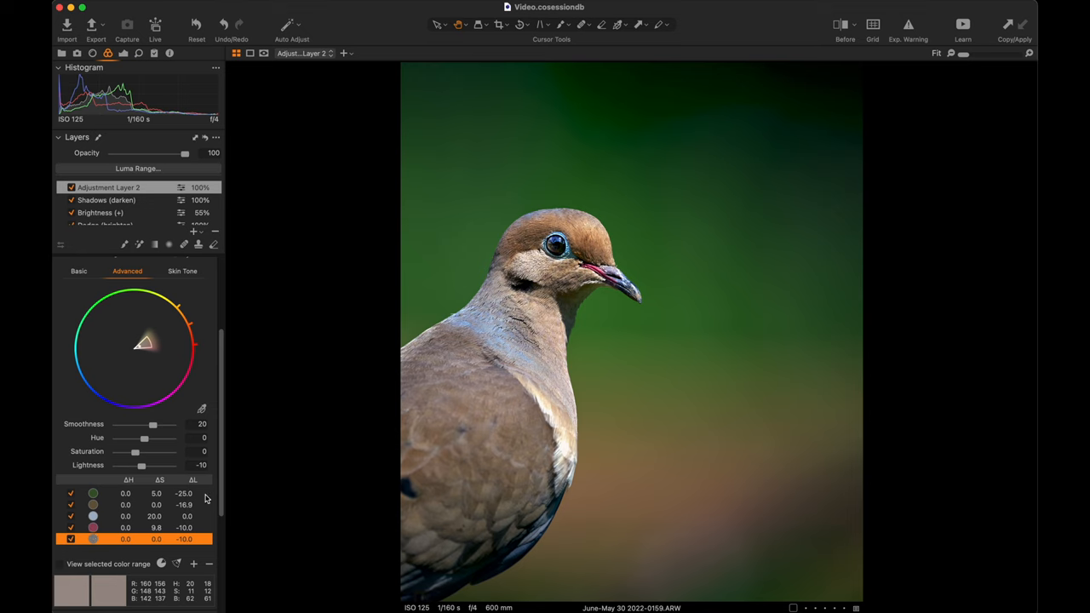
{"action": "mouse_move", "coordinate": [218, 497]}
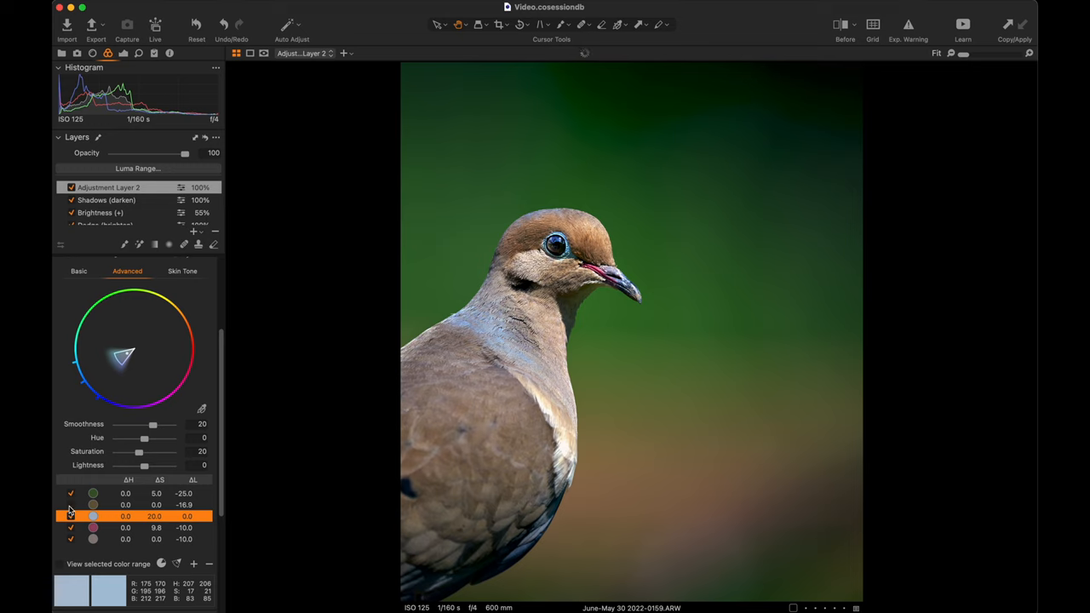
{"action": "left_click", "coordinate": [70, 530]}
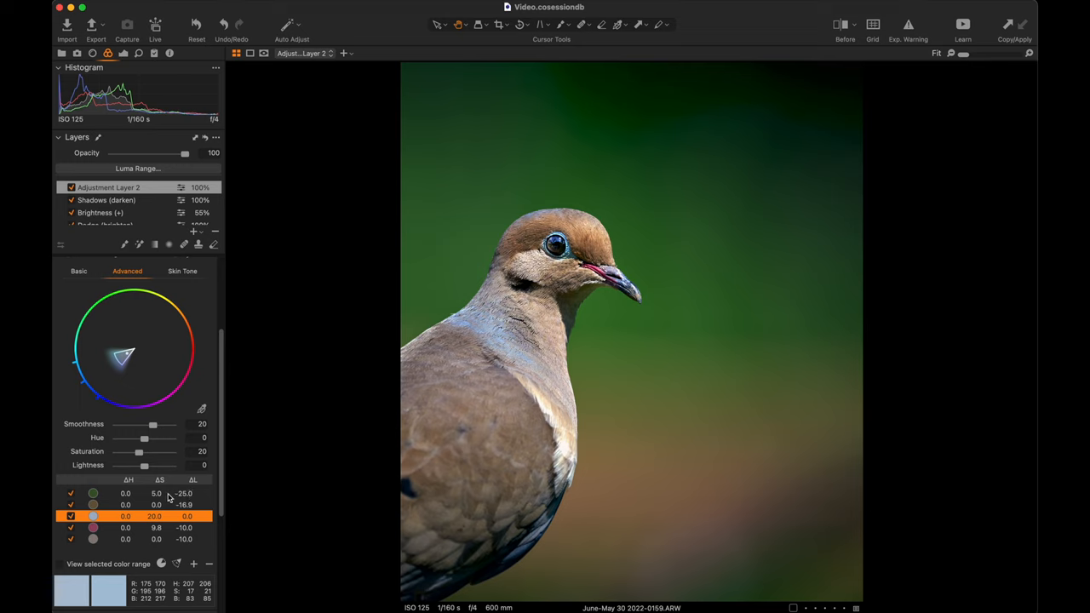
{"action": "mouse_move", "coordinate": [160, 503]}
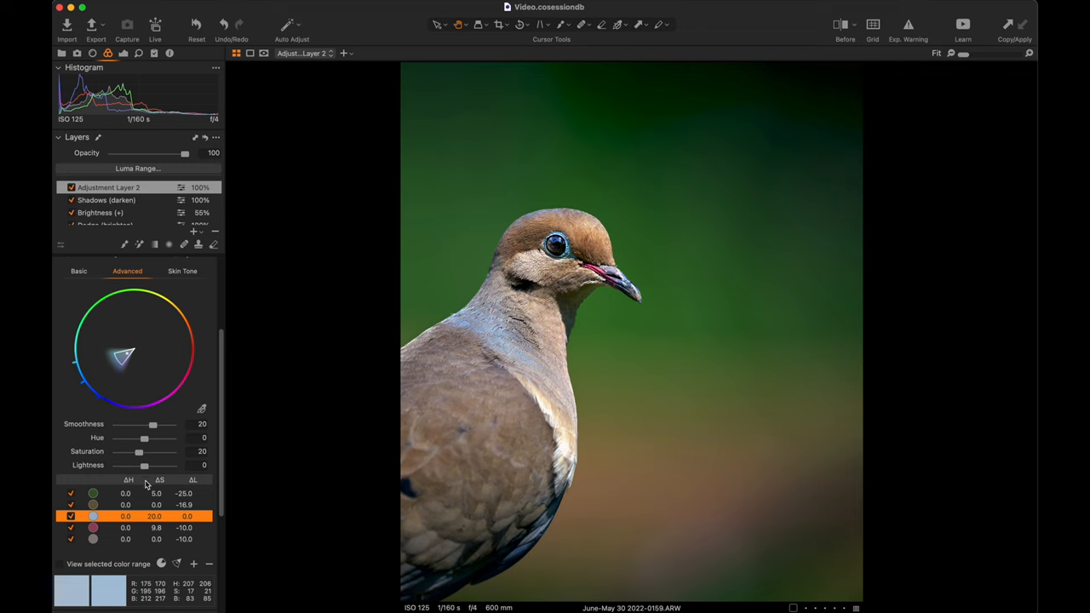
{"action": "mouse_move", "coordinate": [121, 502]}
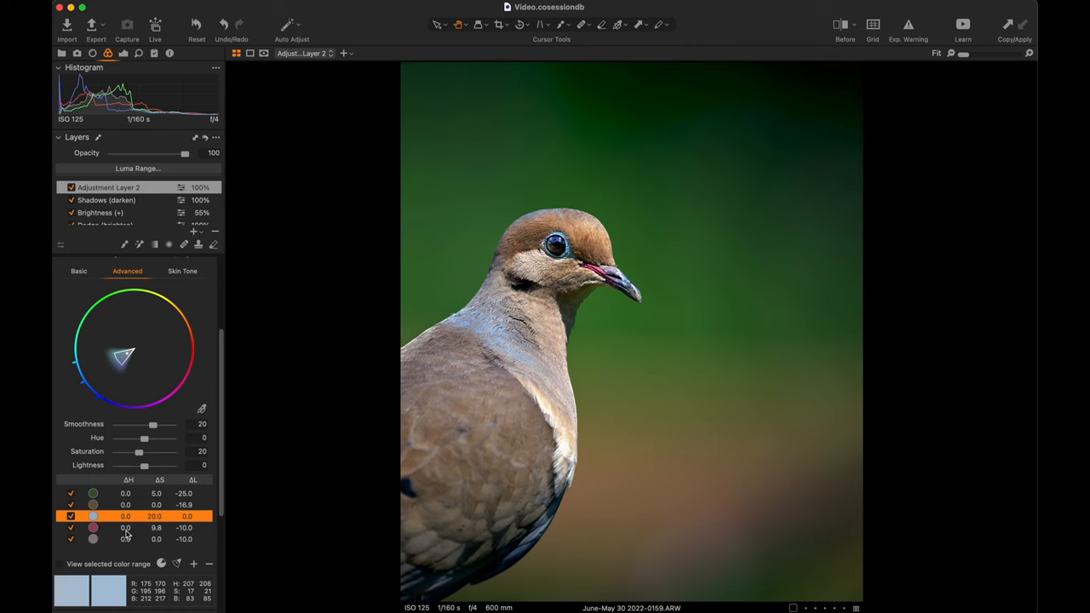
{"action": "left_click", "coordinate": [92, 530]}
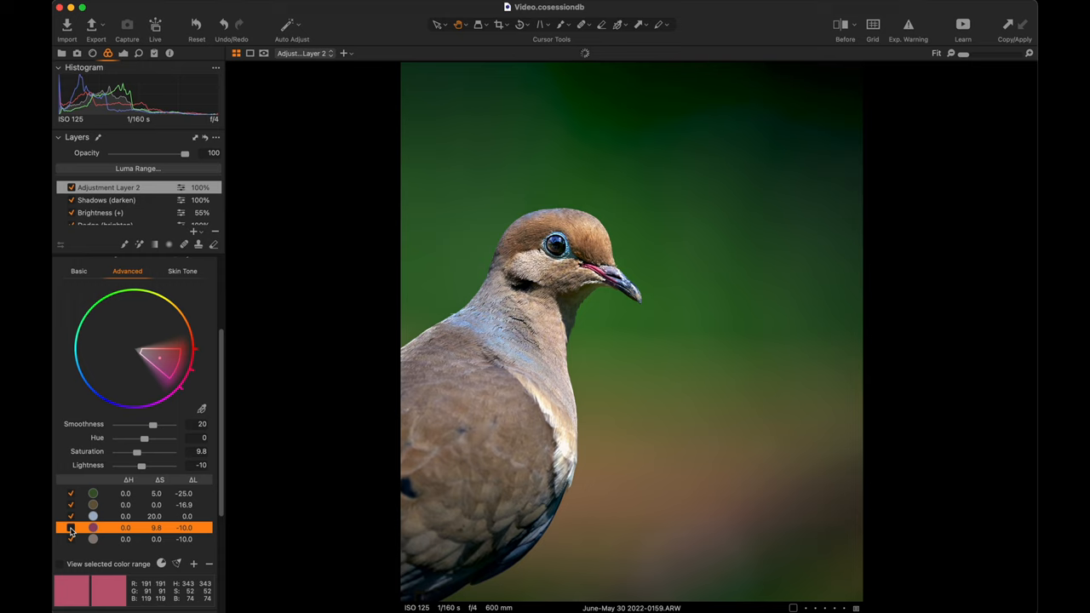
{"action": "left_click", "coordinate": [68, 528]}
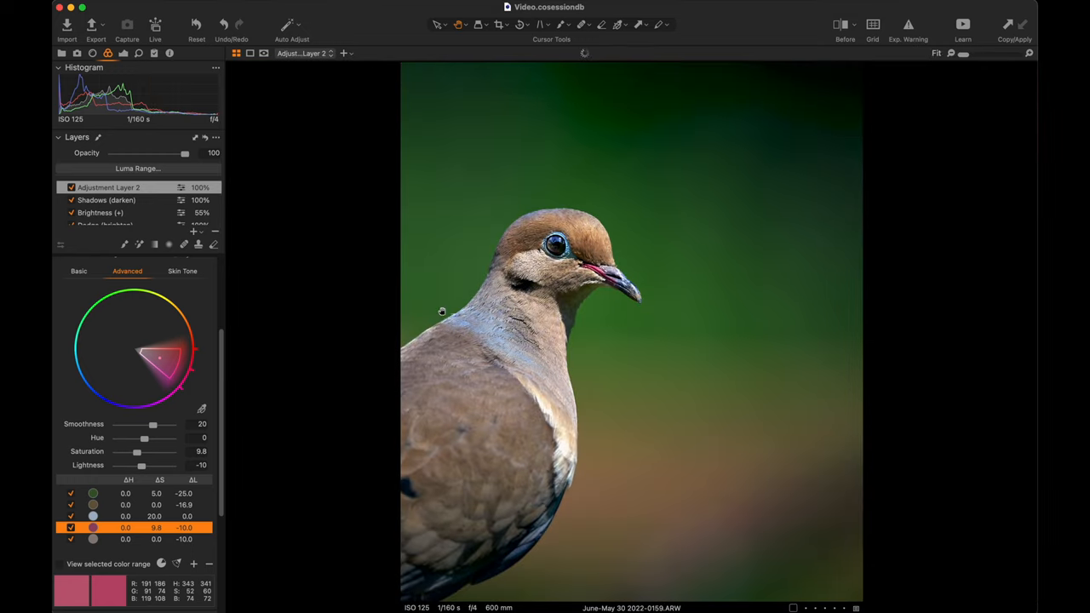
{"action": "mouse_move", "coordinate": [695, 305]}
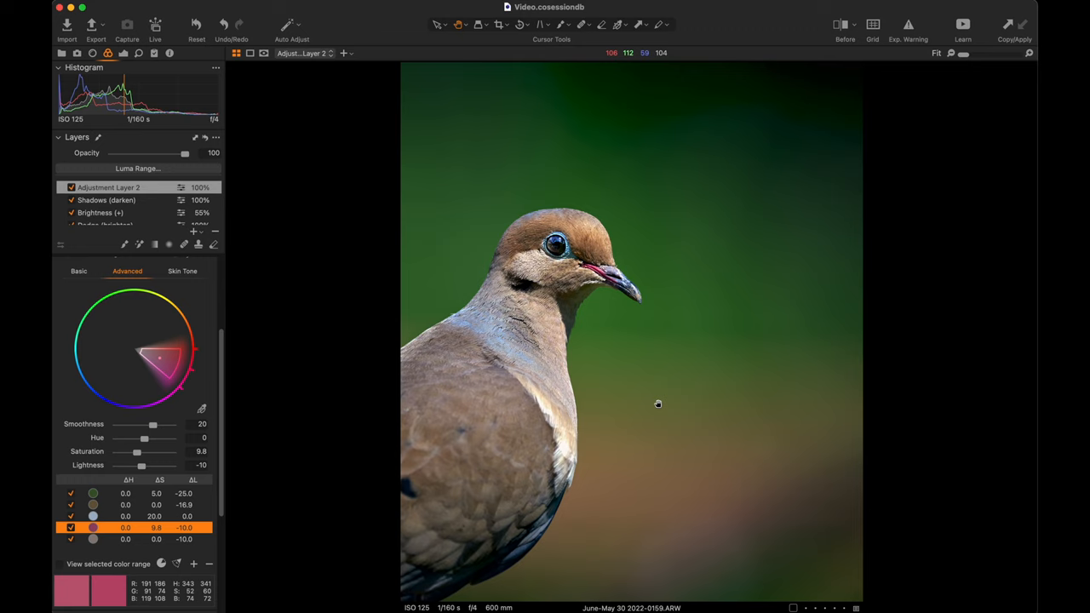
{"action": "mouse_move", "coordinate": [975, 232]}
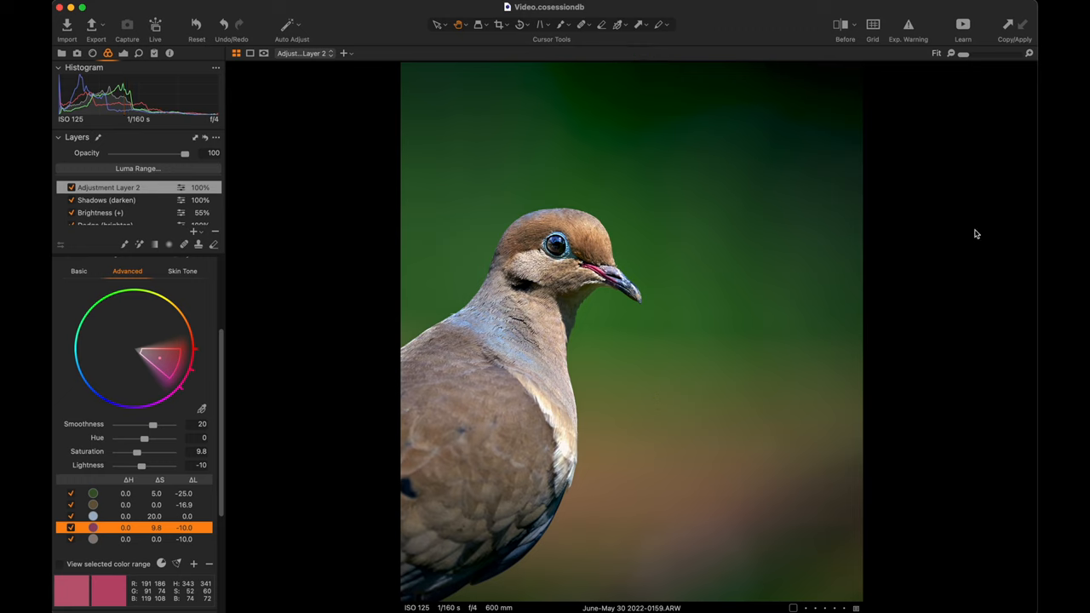
Enable Before/After and sweep the split line across the dove and back to compare edit against original.
{"action": "left_click", "coordinate": [841, 24]}
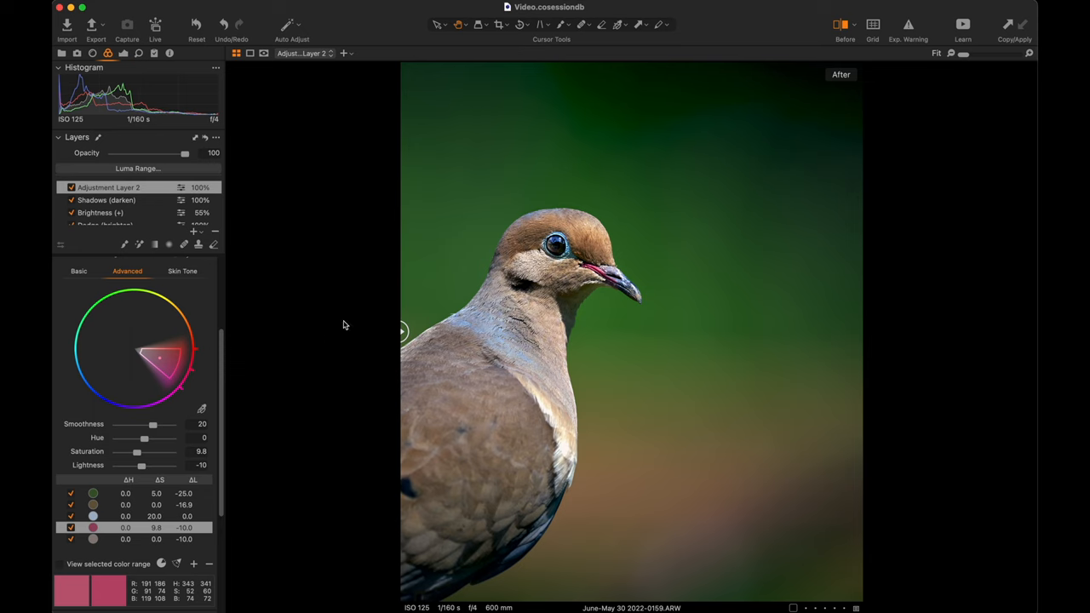
{"action": "left_click_drag", "start_coordinate": [402, 331], "coordinate": [826, 330]}
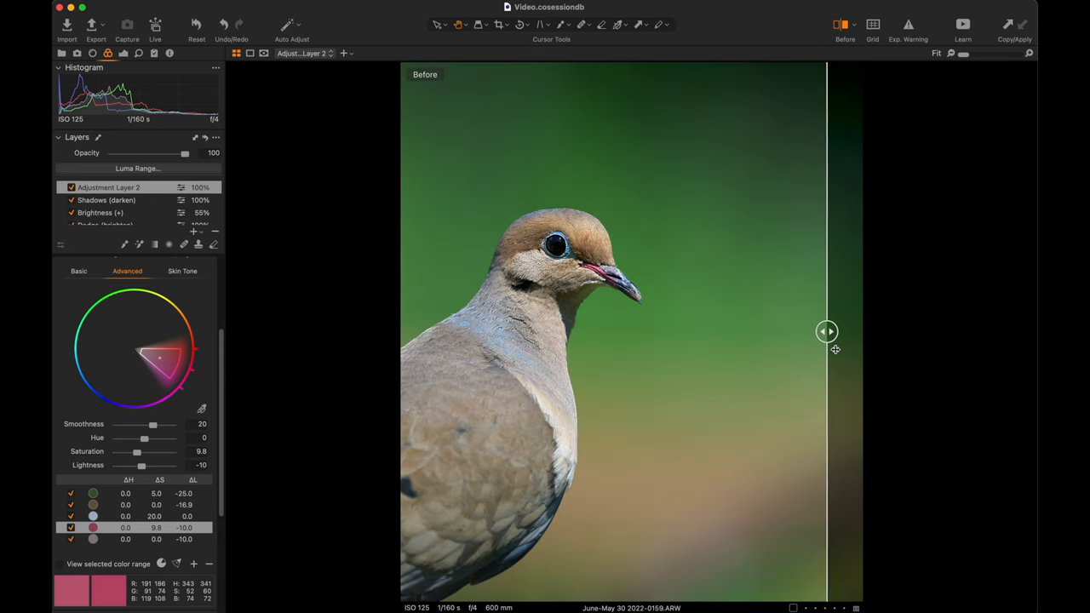
{"action": "left_click_drag", "start_coordinate": [826, 331], "coordinate": [412, 331]}
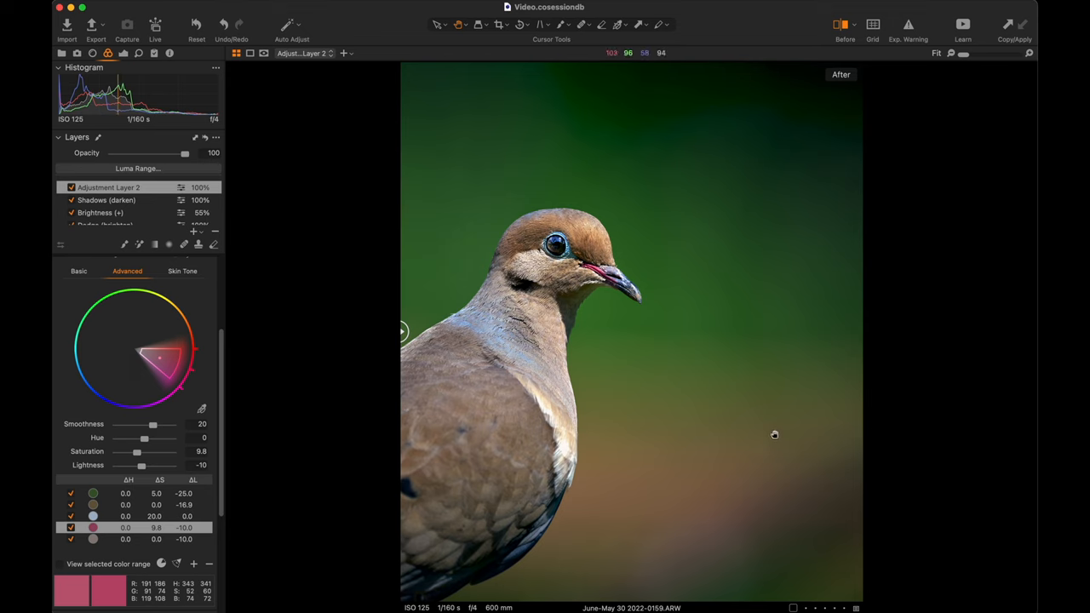
{"action": "mouse_move", "coordinate": [585, 330]}
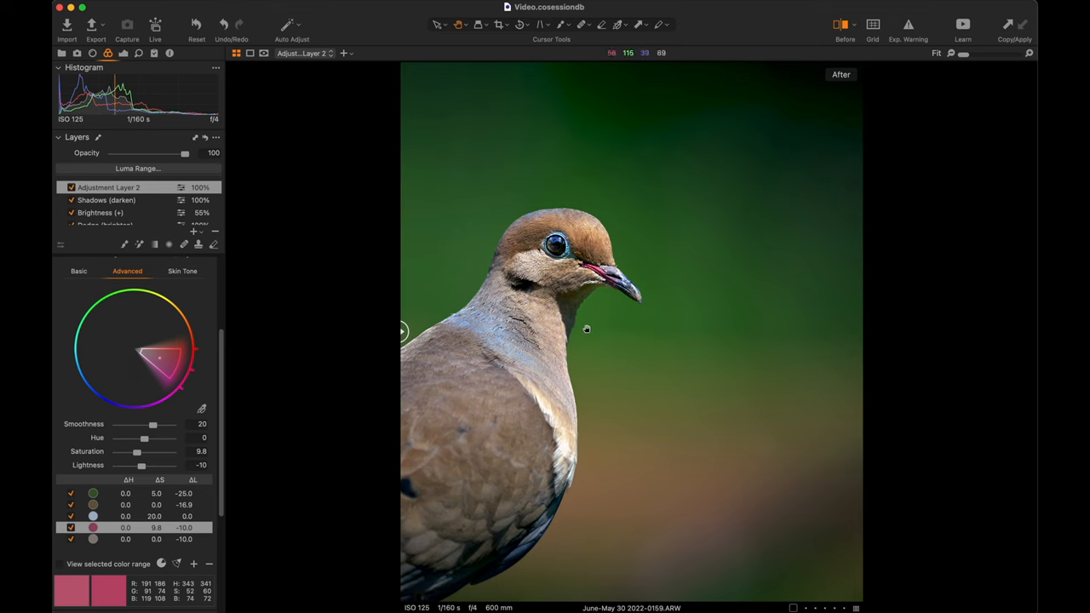
{"action": "mouse_move", "coordinate": [385, 341]}
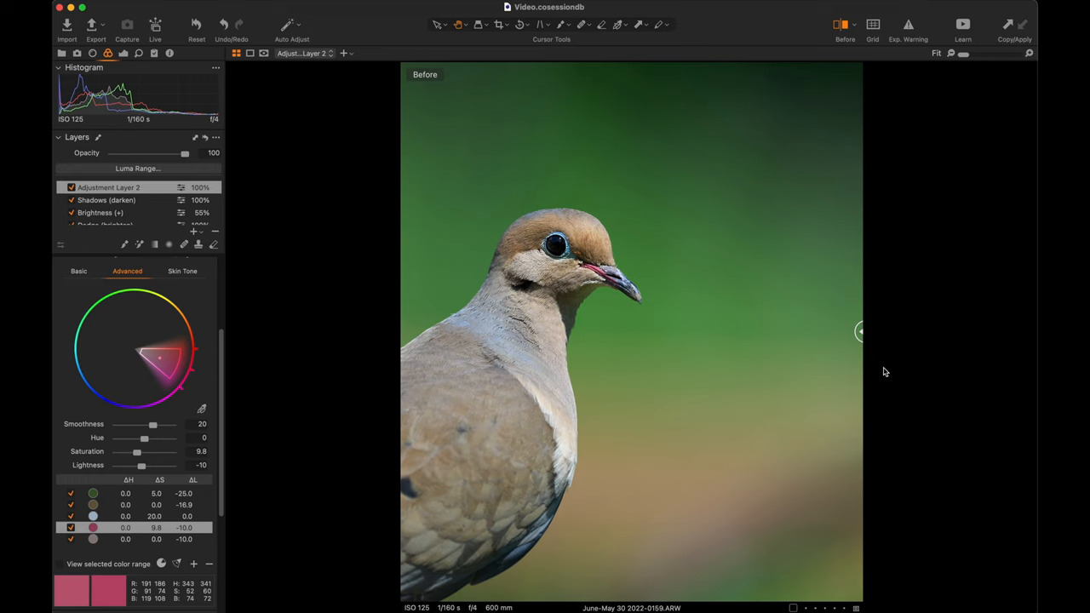
{"action": "mouse_move", "coordinate": [886, 371]}
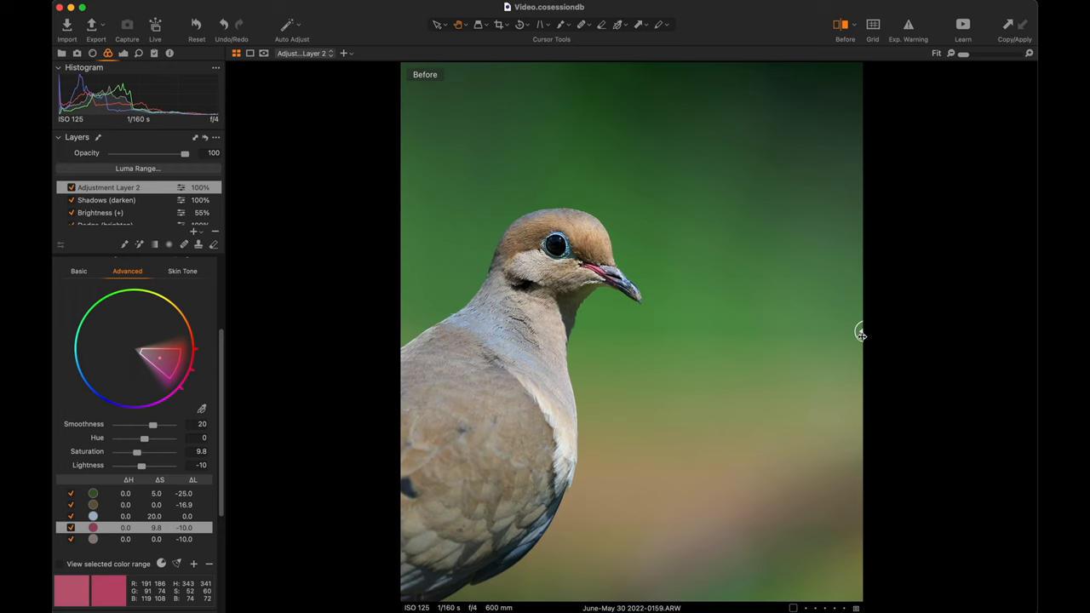
{"action": "mouse_move", "coordinate": [859, 332]}
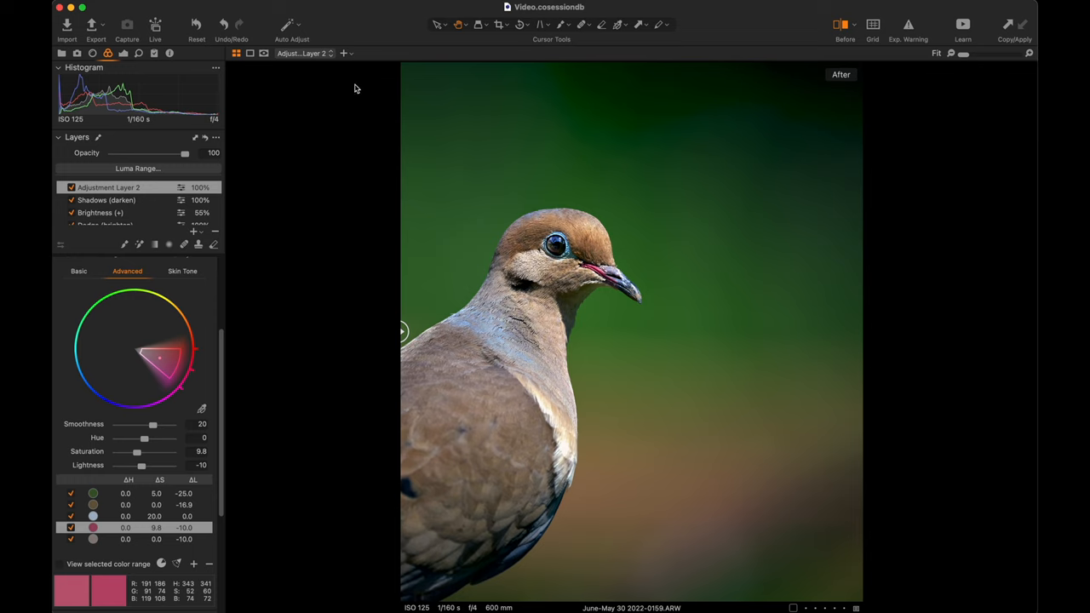
{"action": "mouse_move", "coordinate": [361, 81]}
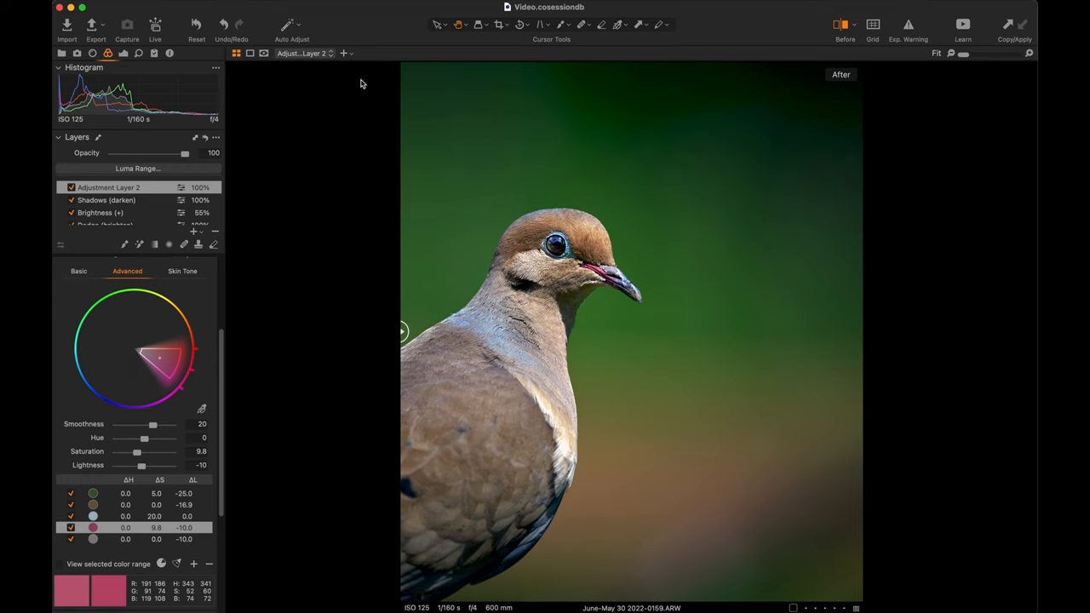
{"action": "mouse_move", "coordinate": [557, 414]}
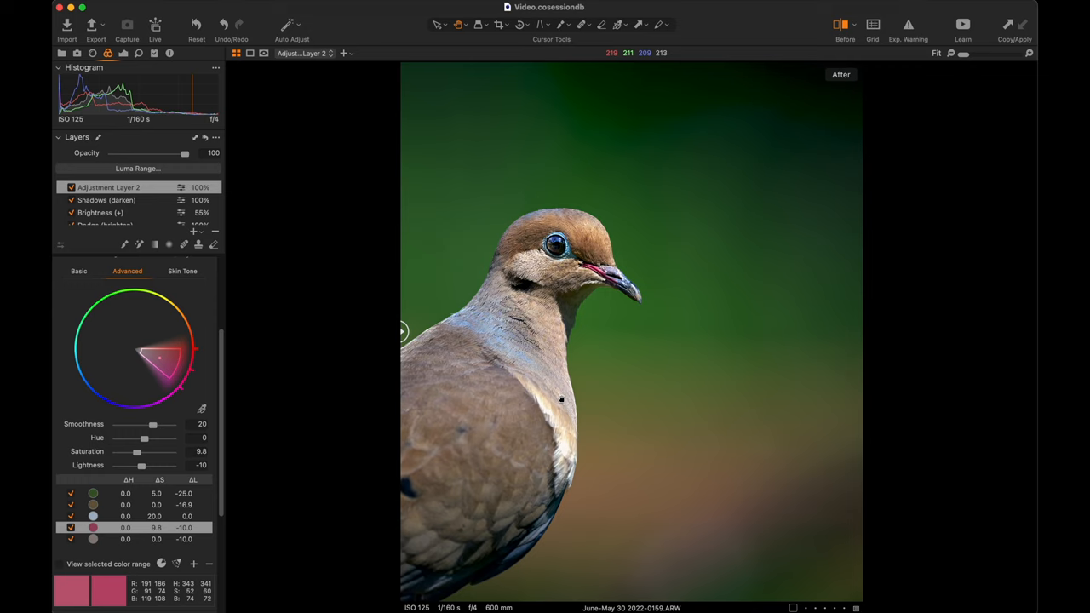
{"action": "mouse_move", "coordinate": [599, 424]}
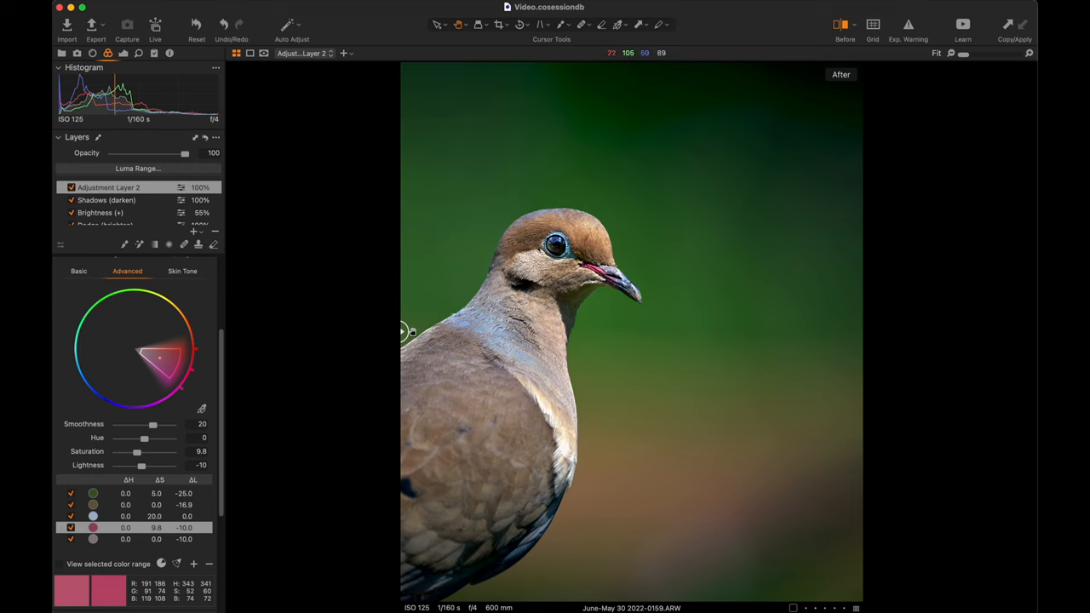
{"action": "mouse_move", "coordinate": [324, 348]}
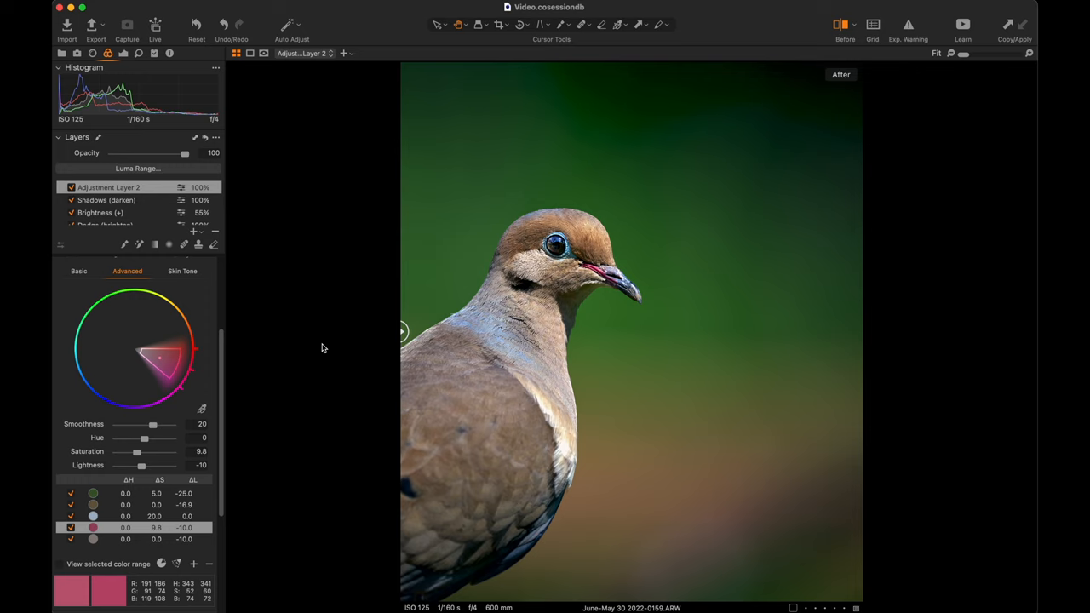
{"action": "mouse_move", "coordinate": [712, 359]}
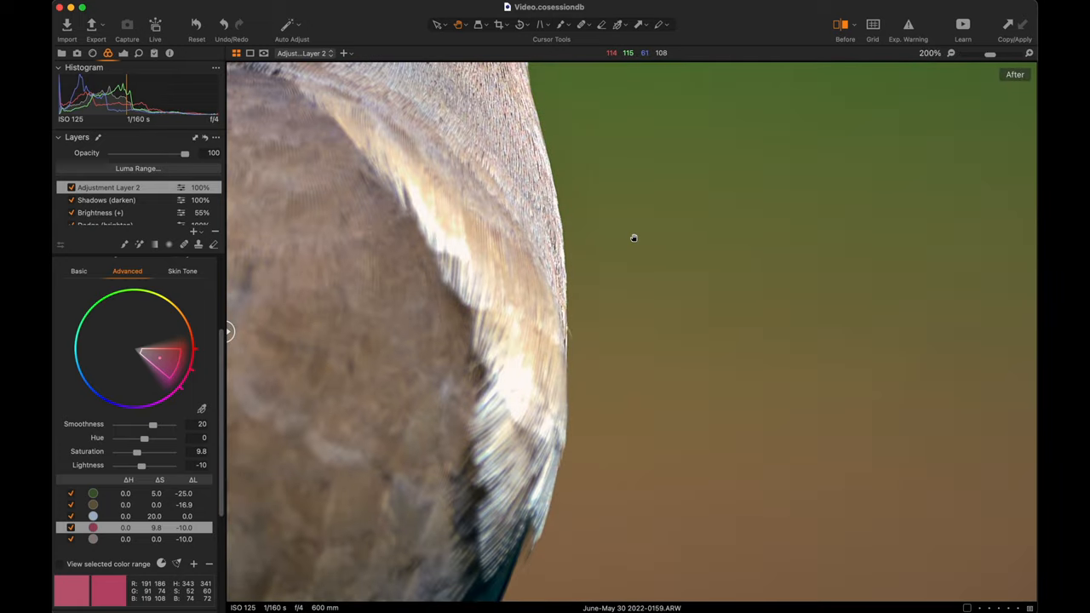
{"action": "left_click", "coordinate": [950, 55]}
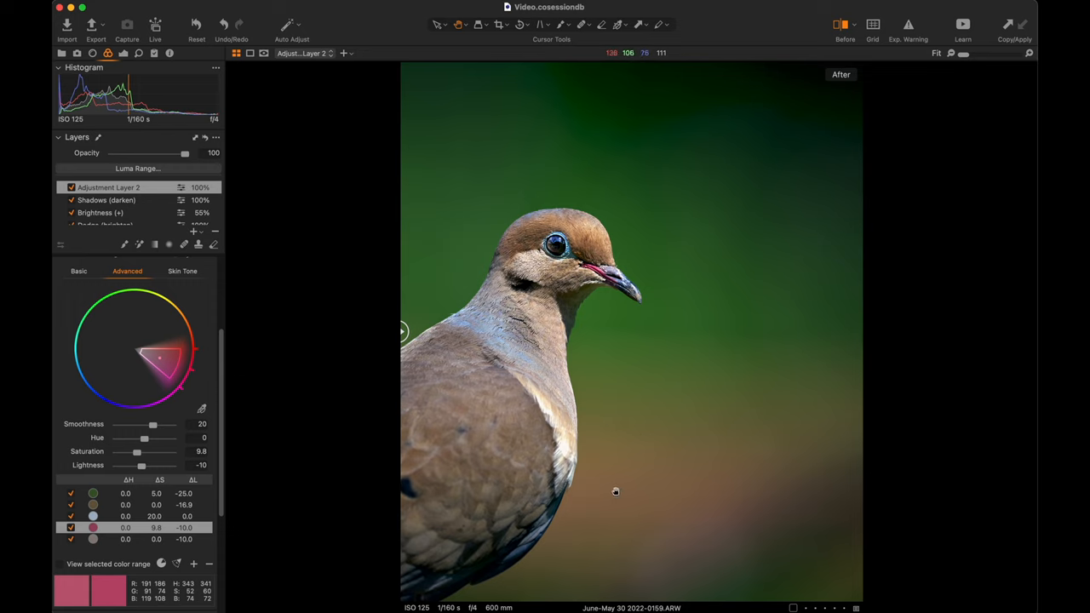
{"action": "mouse_move", "coordinate": [644, 386]}
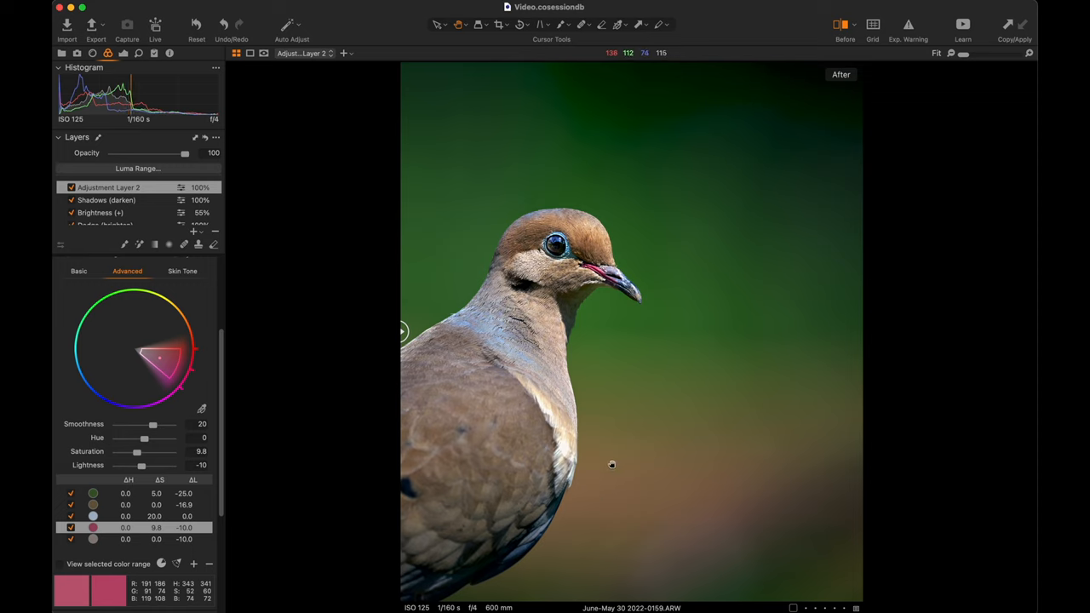
{"action": "mouse_move", "coordinate": [608, 474]}
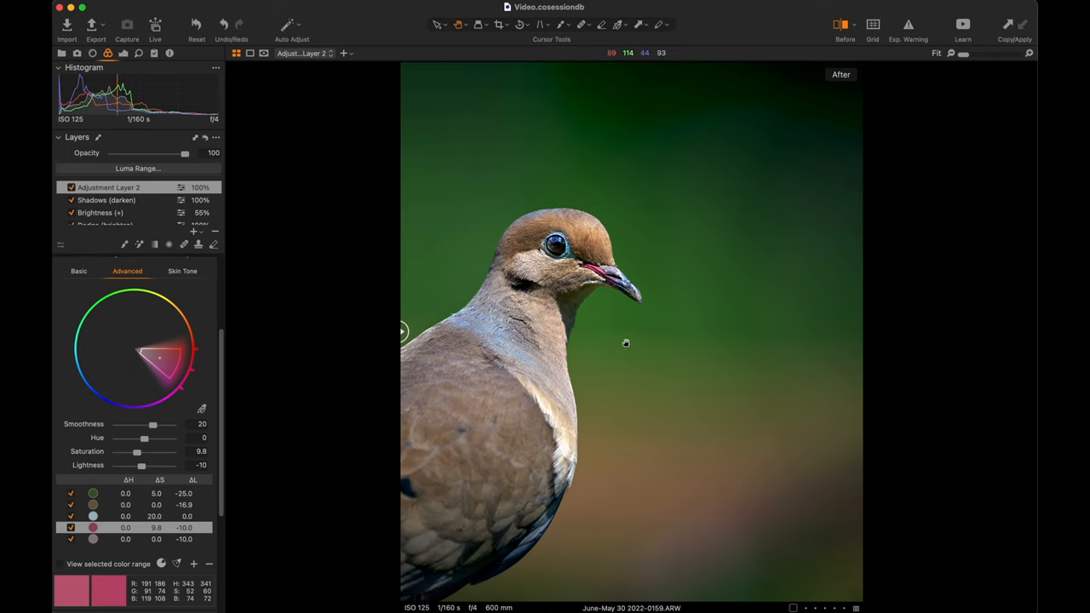
{"action": "mouse_move", "coordinate": [531, 287]}
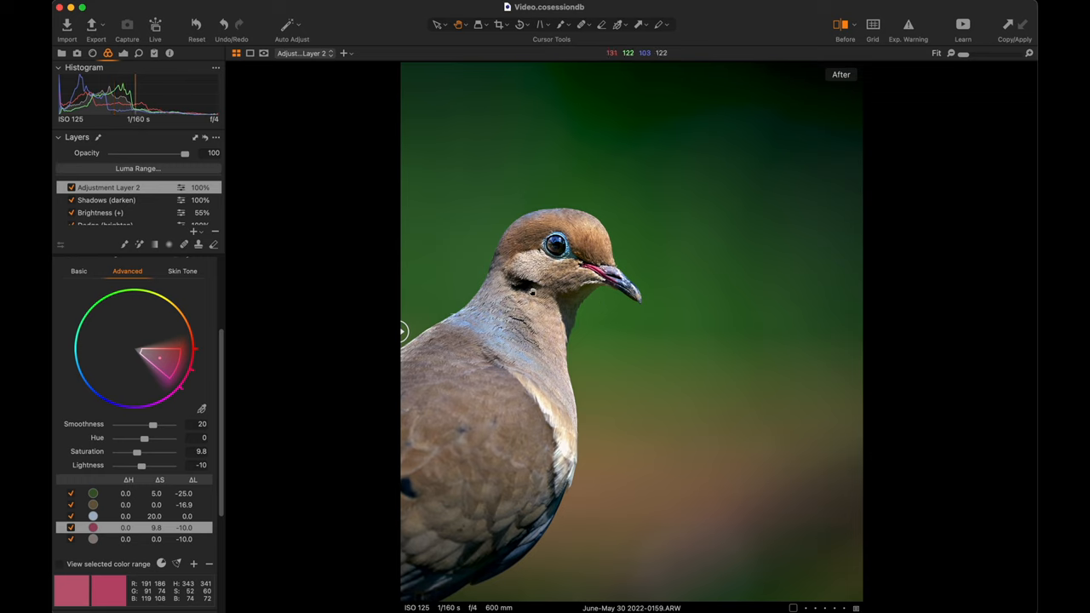